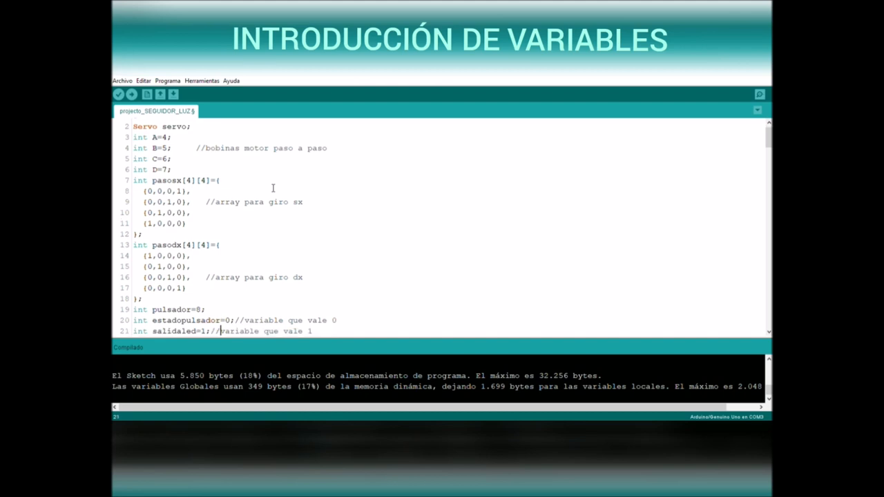
{"action": "scroll", "scroll_direction": "down", "scroll_amount": 3}
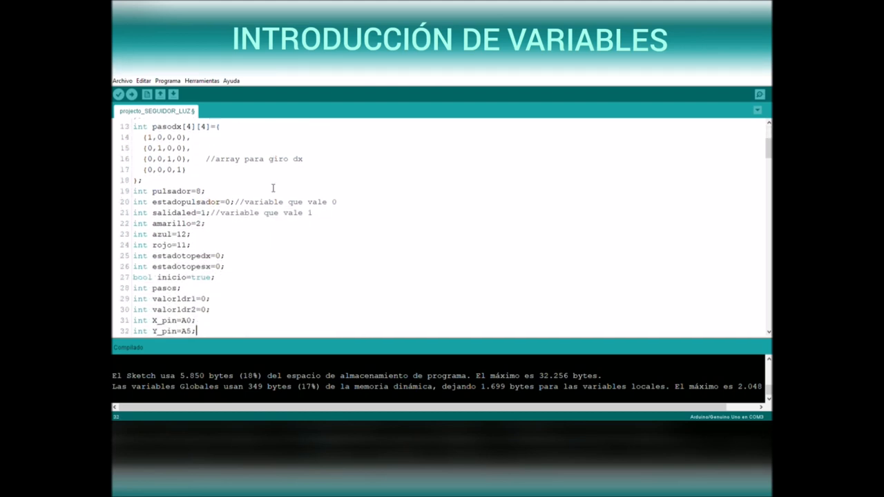
{"action": "scroll", "scroll_direction": "down", "scroll_amount": 3}
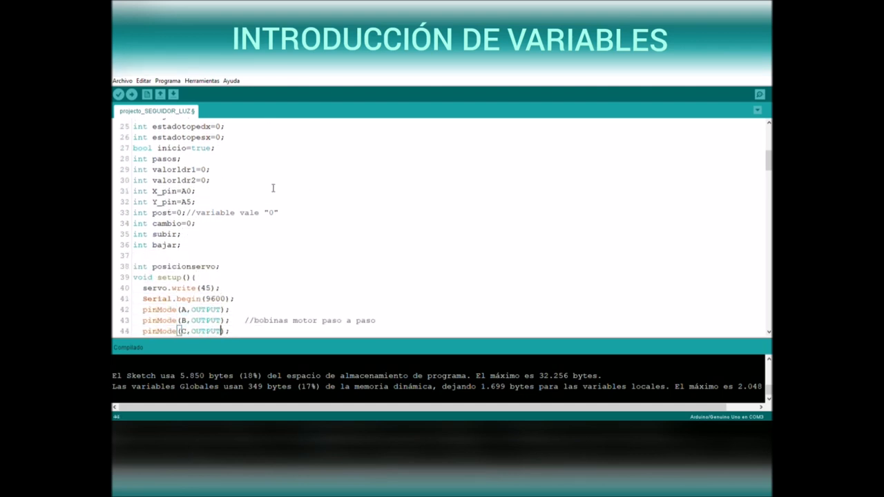
{"action": "scroll", "scroll_direction": "down", "scroll_amount": 3}
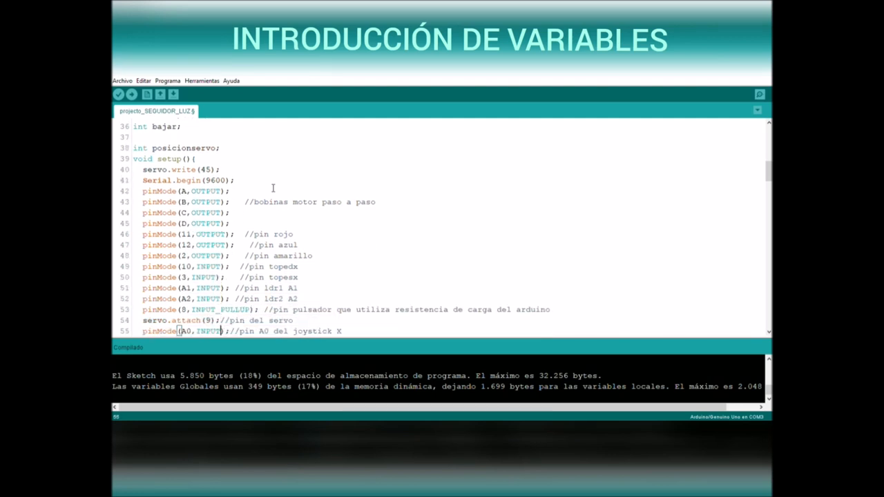
{"action": "scroll", "scroll_direction": "down", "scroll_amount": 3}
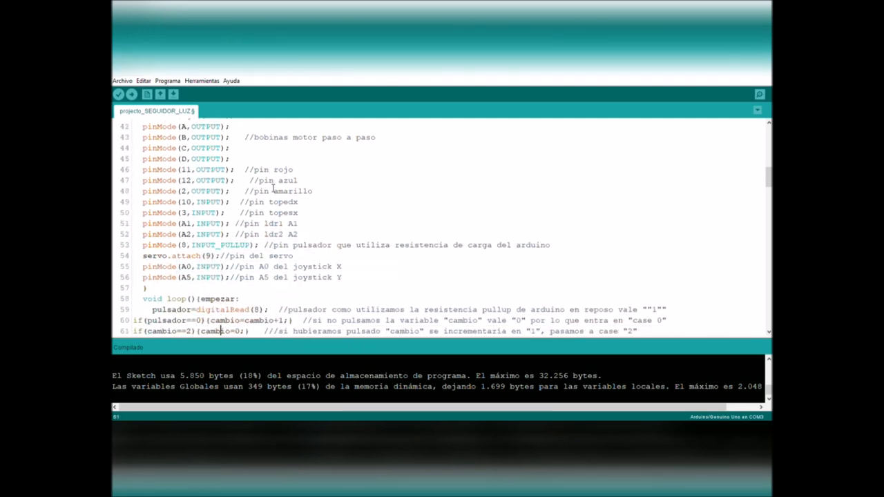
{"action": "scroll", "scroll_direction": "down", "scroll_amount": 3}
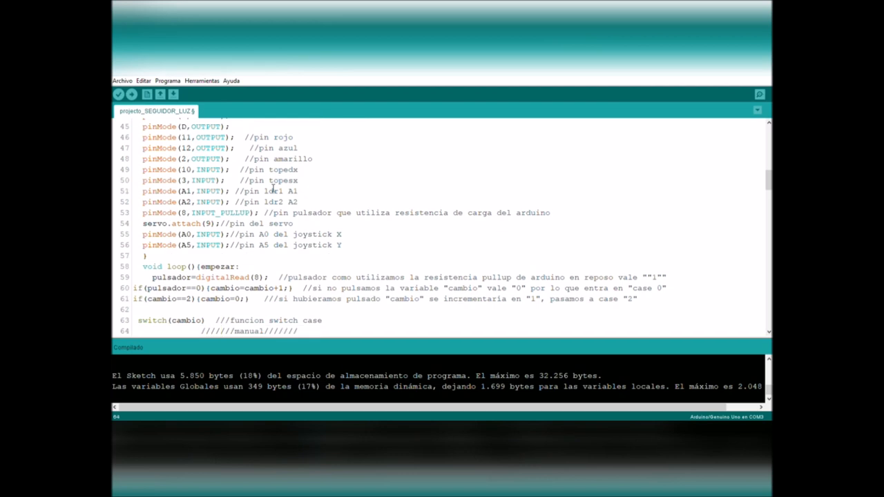
{"action": "scroll", "scroll_direction": "down", "scroll_amount": 3}
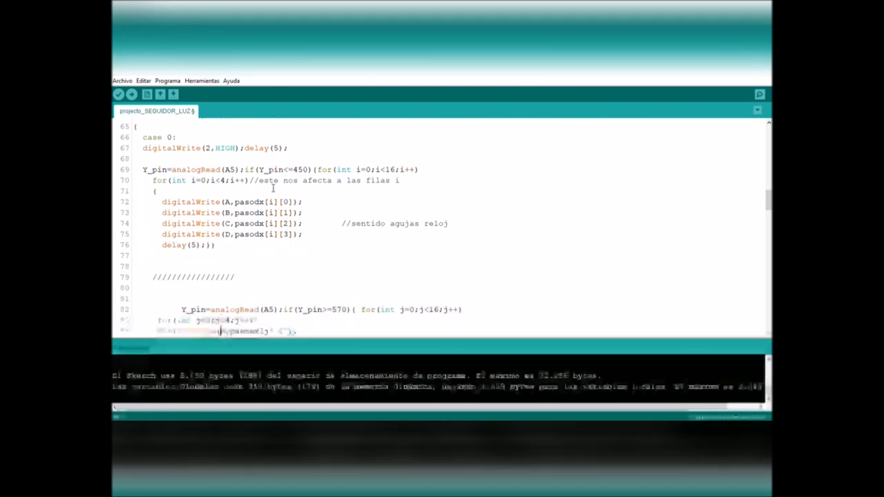
{"action": "scroll", "scroll_direction": "down", "scroll_amount": 3}
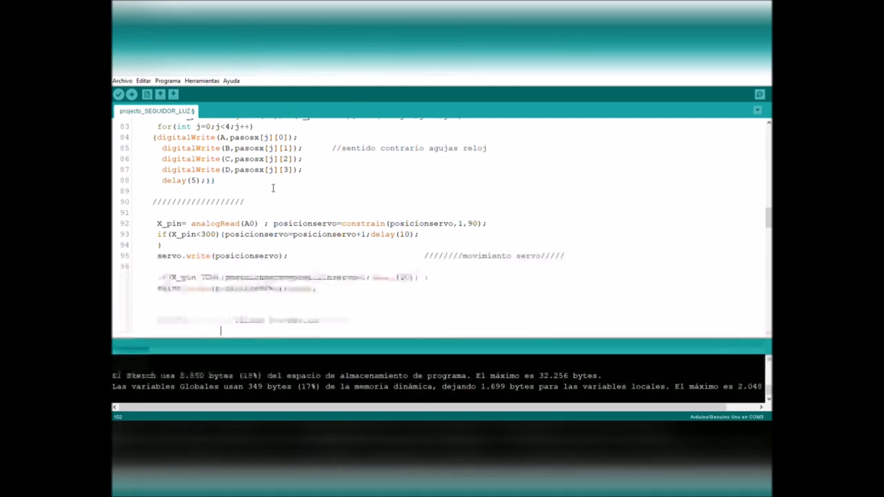
{"action": "scroll", "scroll_direction": "down", "scroll_amount": 3}
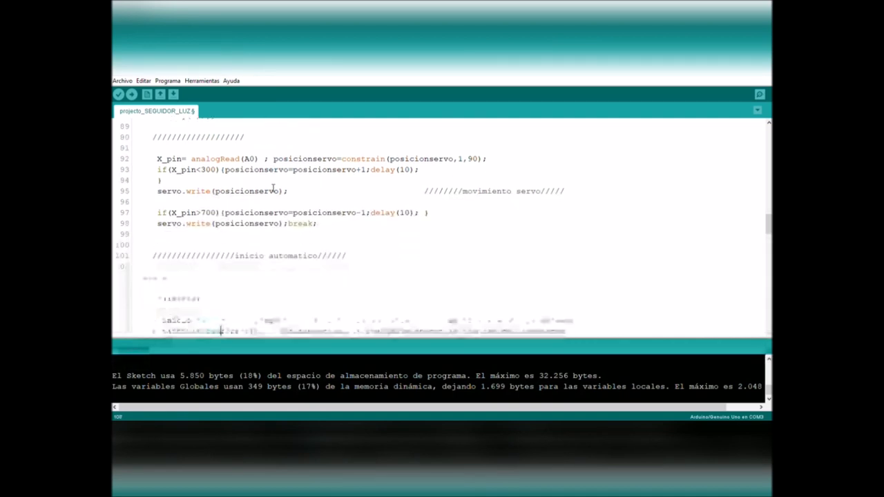
{"action": "scroll", "scroll_direction": "down", "scroll_amount": 3}
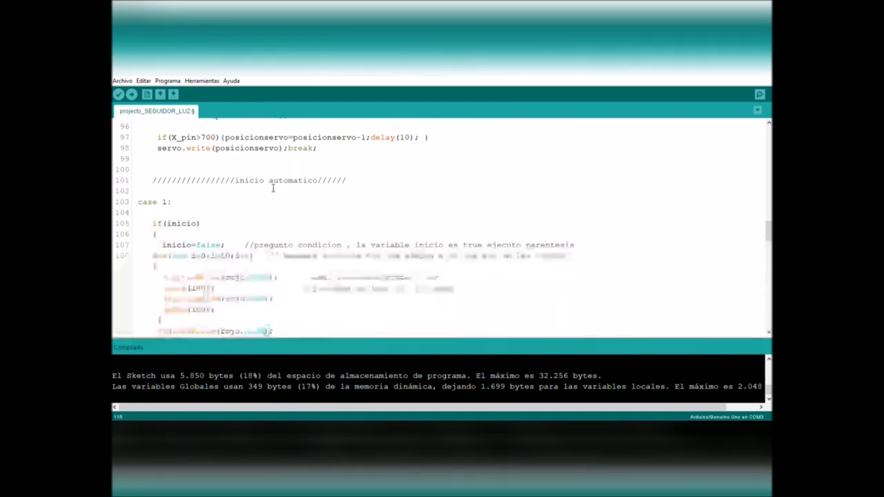
{"action": "scroll", "scroll_direction": "down", "scroll_amount": 3}
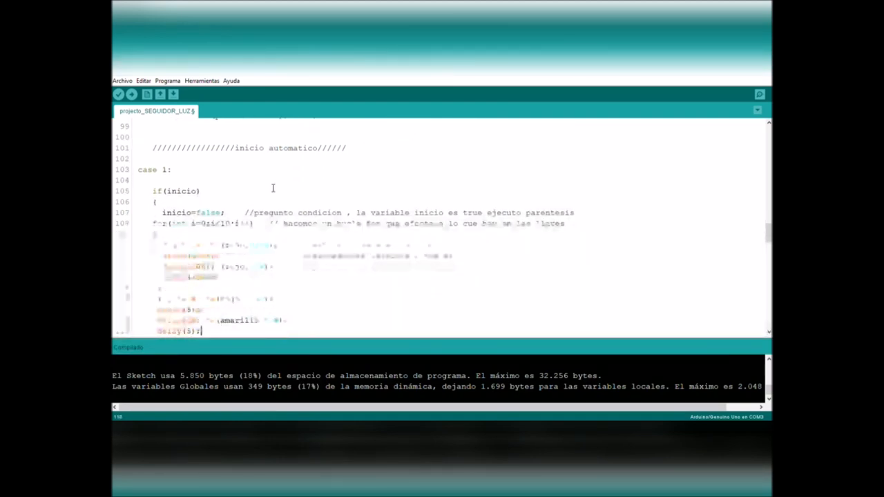
{"action": "scroll", "scroll_direction": "down", "scroll_amount": 3}
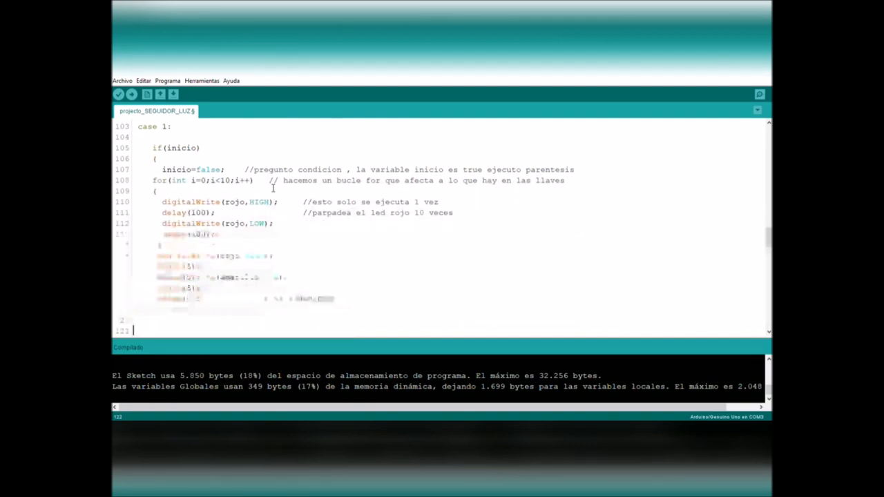
{"action": "scroll", "scroll_direction": "down", "scroll_amount": 3}
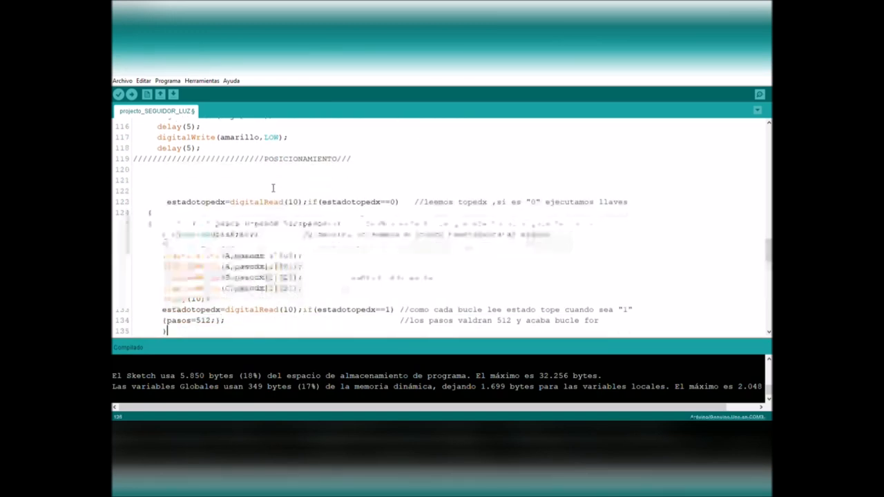
{"action": "scroll", "scroll_direction": "down", "scroll_amount": 3}
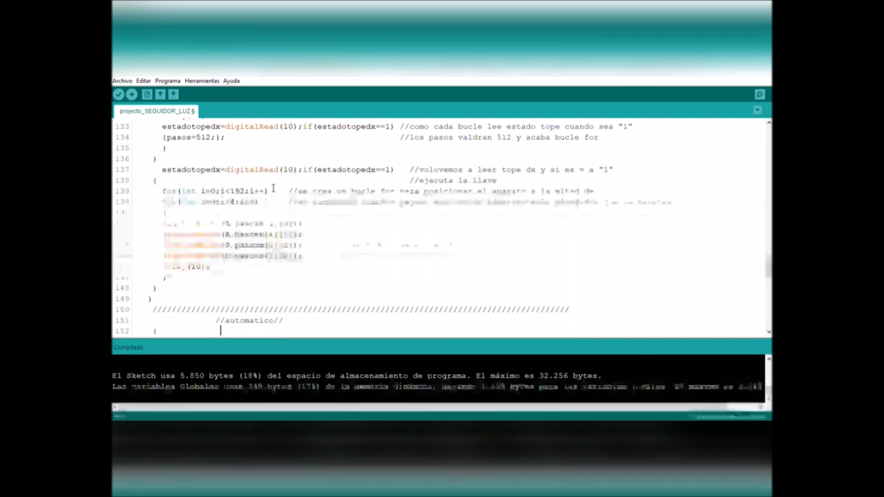
{"action": "scroll", "scroll_direction": "down", "scroll_amount": 3}
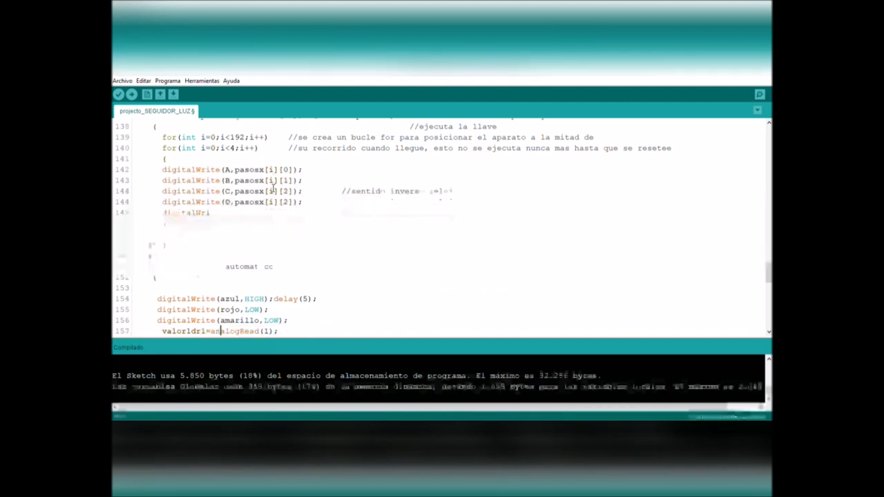
{"action": "scroll", "scroll_direction": "down", "scroll_amount": 3}
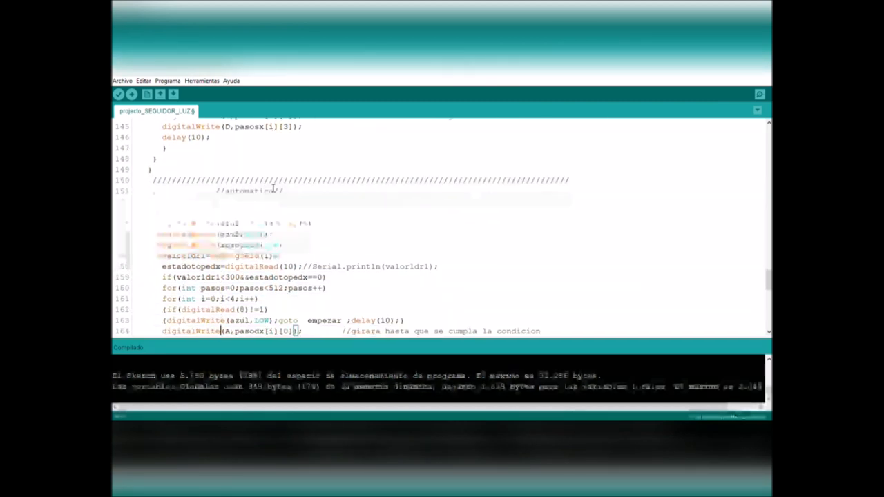
{"action": "scroll", "scroll_direction": "down", "scroll_amount": 3}
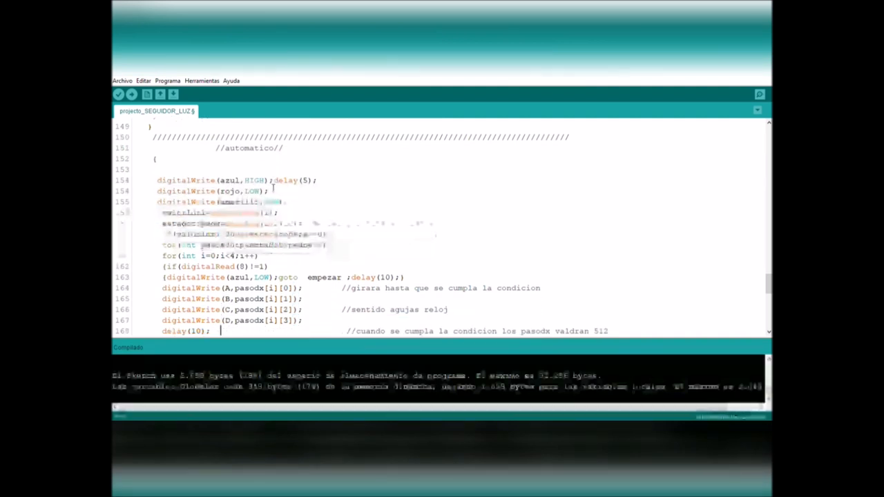
{"action": "scroll", "scroll_direction": "down", "scroll_amount": 3}
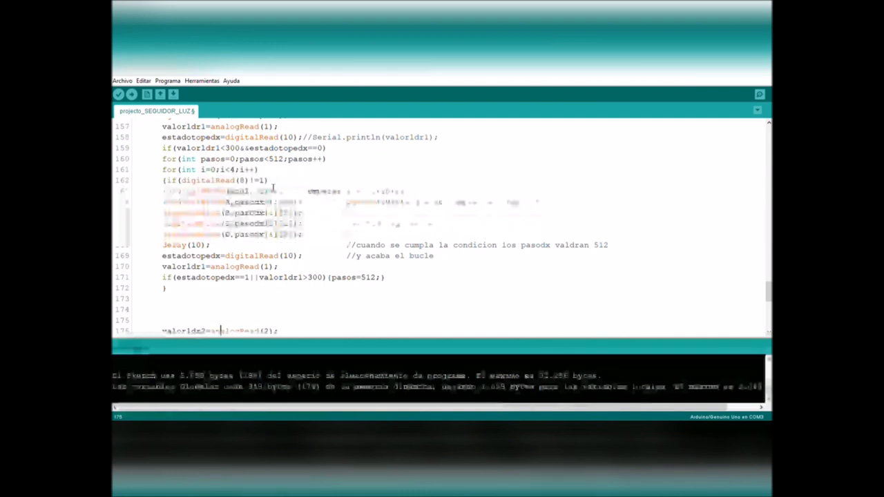
{"action": "scroll", "scroll_direction": "down", "scroll_amount": 3}
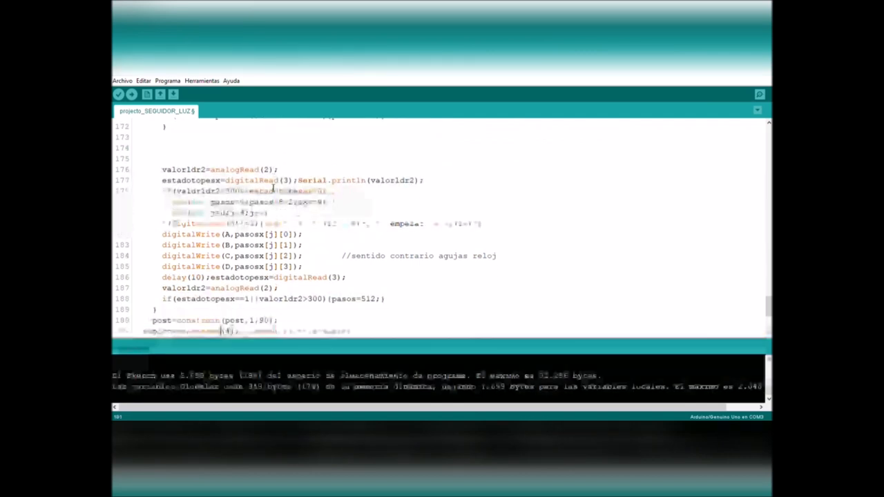
{"action": "scroll", "scroll_direction": "down", "scroll_amount": 3}
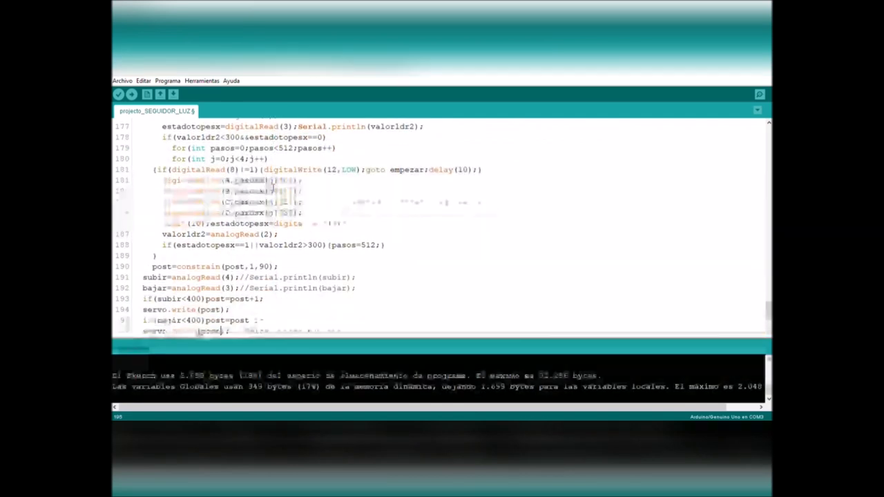
{"action": "scroll", "scroll_direction": "down", "scroll_amount": 3}
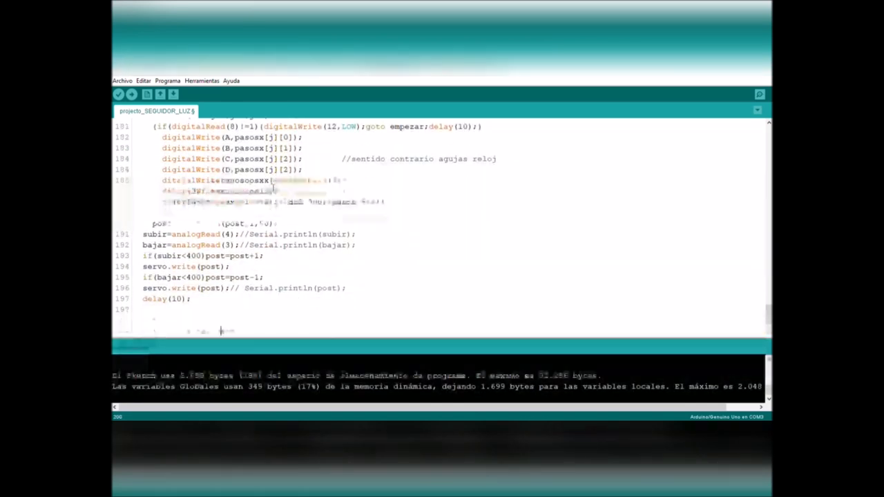